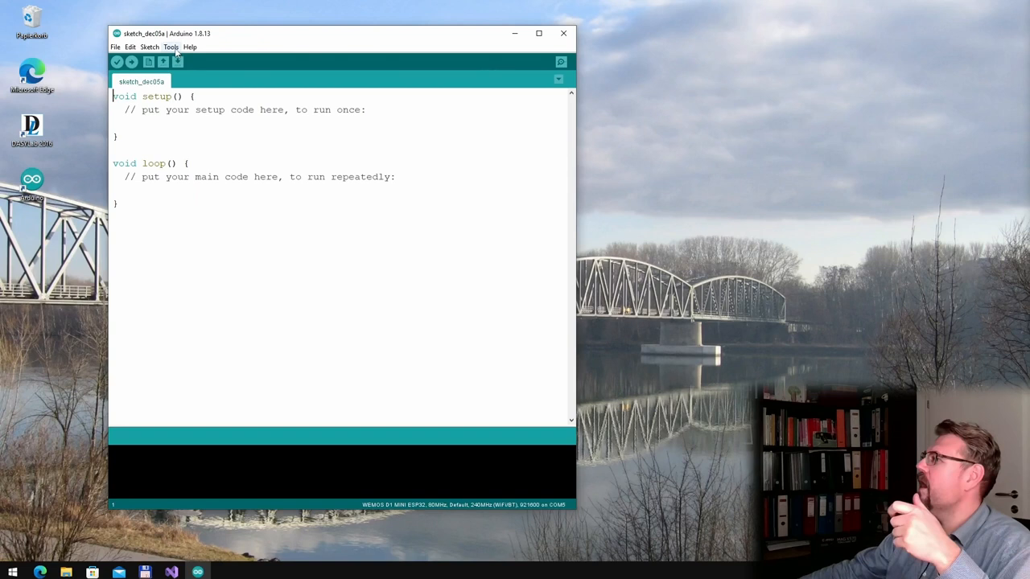
Step: Search the Library Manager for 'SSD1306' to find the Adafruit SSD1306 library
{"action": "left_click", "coordinate": [170, 47]}
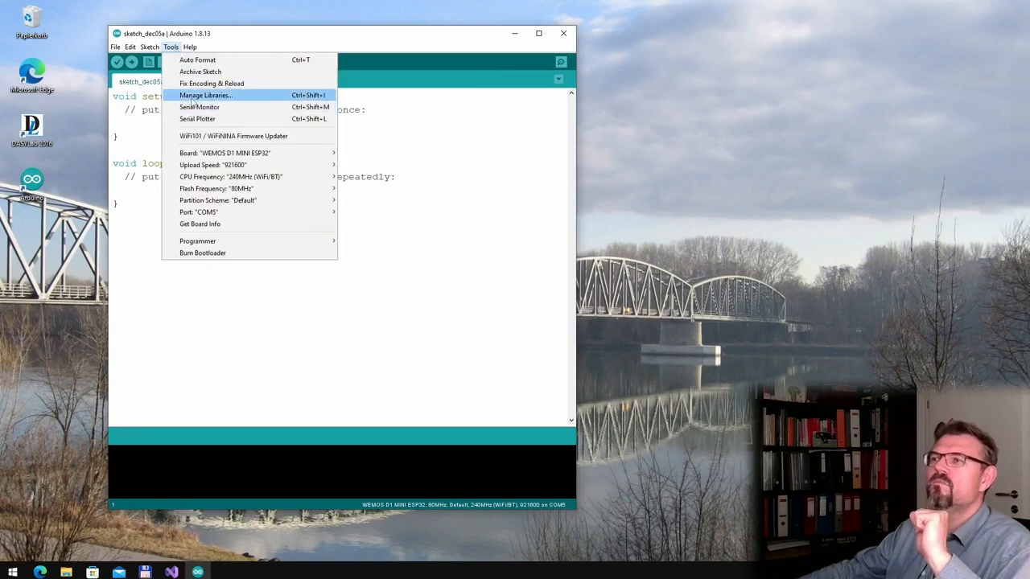
{"action": "left_click", "coordinate": [386, 237]}
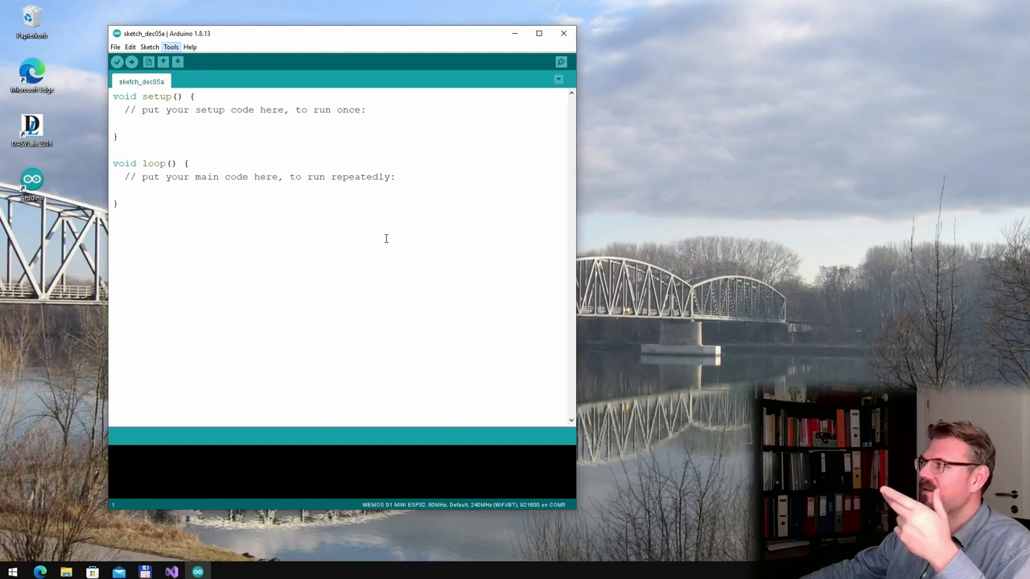
{"action": "left_click", "coordinate": [171, 47]}
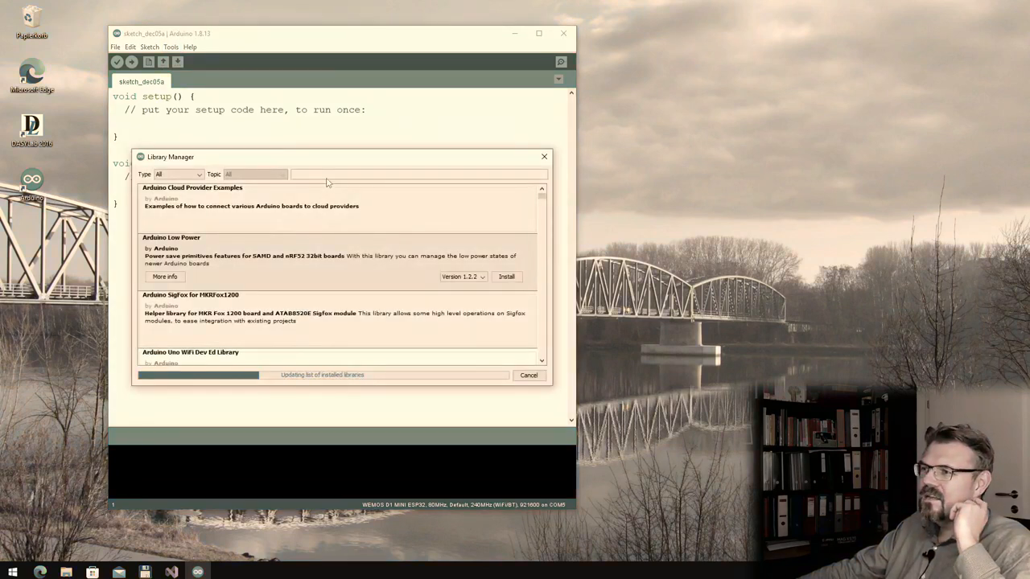
{"action": "type", "text": "SSD1306"}
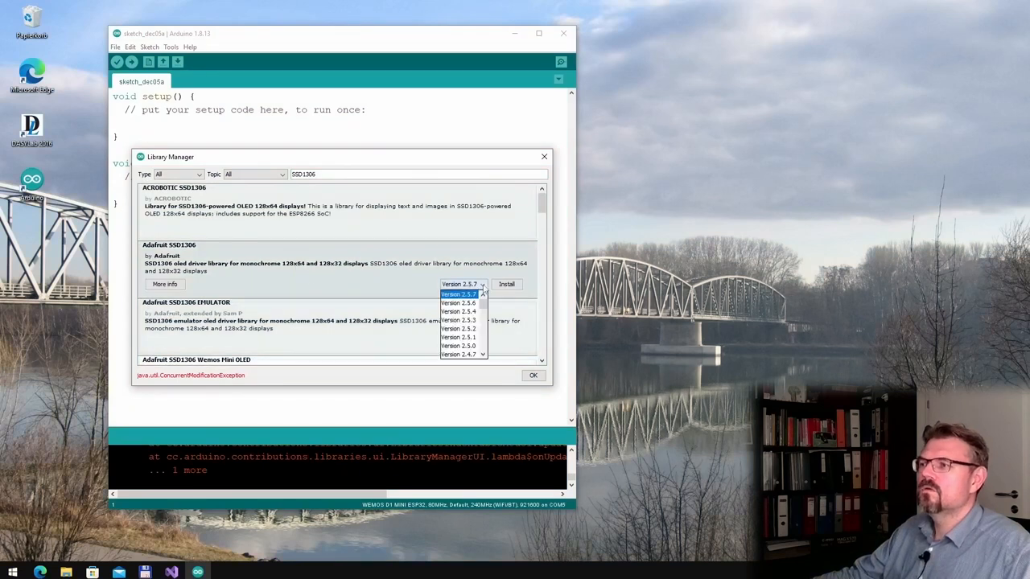
Step: Install Adafruit SSD1306 with all missing dependencies (Adafruit GFX and BusIO)
{"action": "left_click", "coordinate": [507, 283]}
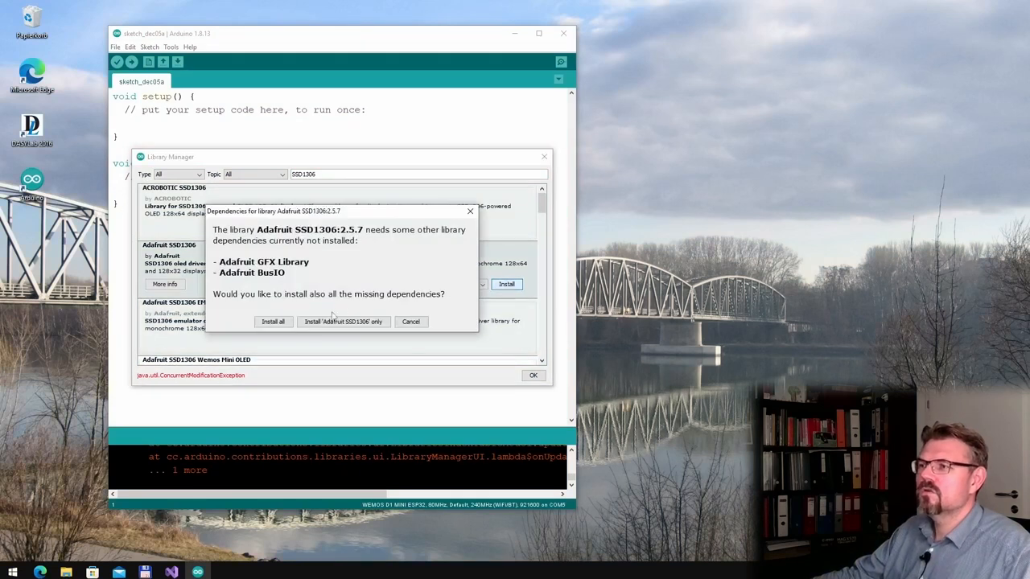
{"action": "mouse_move", "coordinate": [271, 259]}
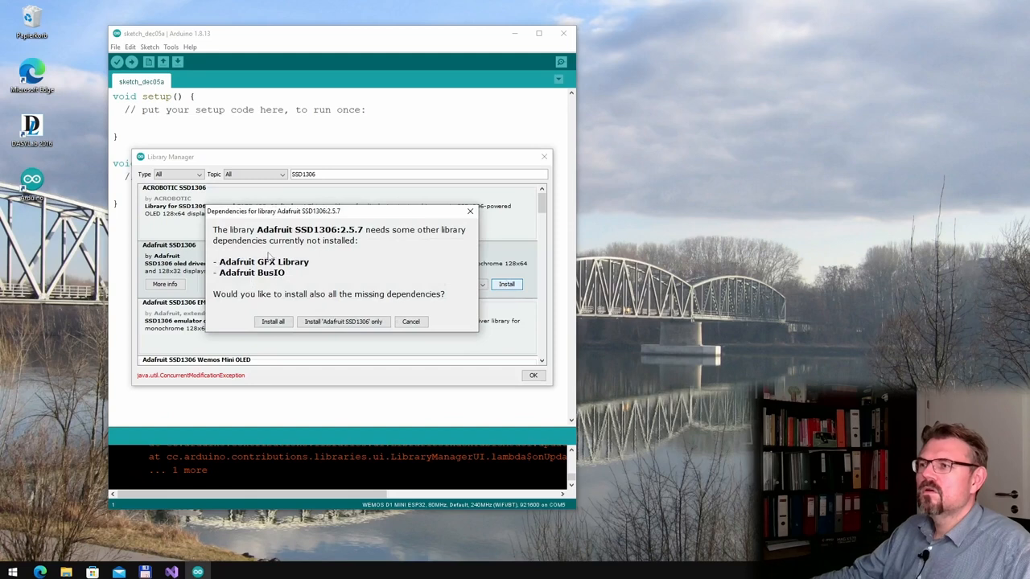
{"action": "mouse_move", "coordinate": [328, 304]}
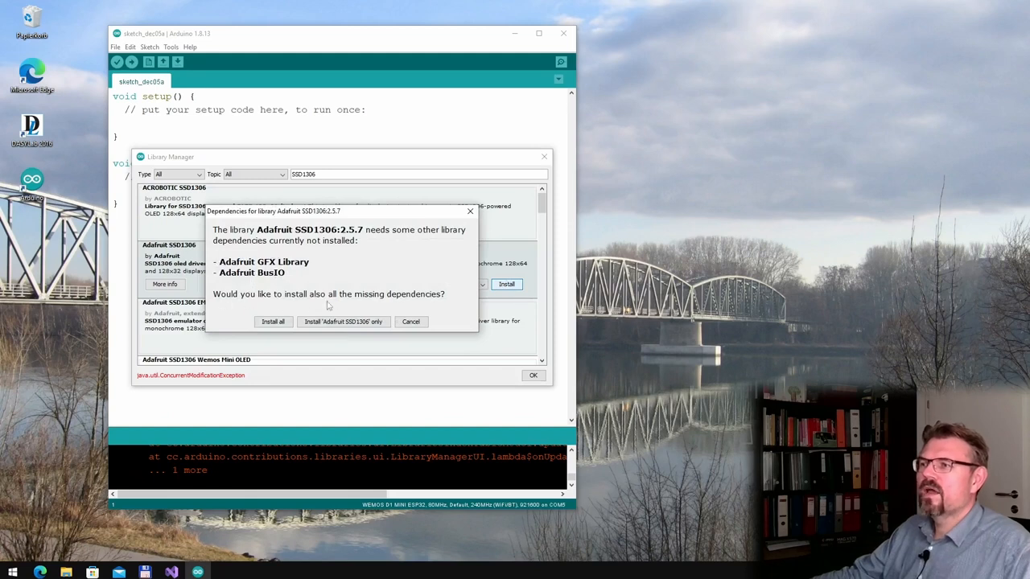
{"action": "mouse_move", "coordinate": [338, 338]}
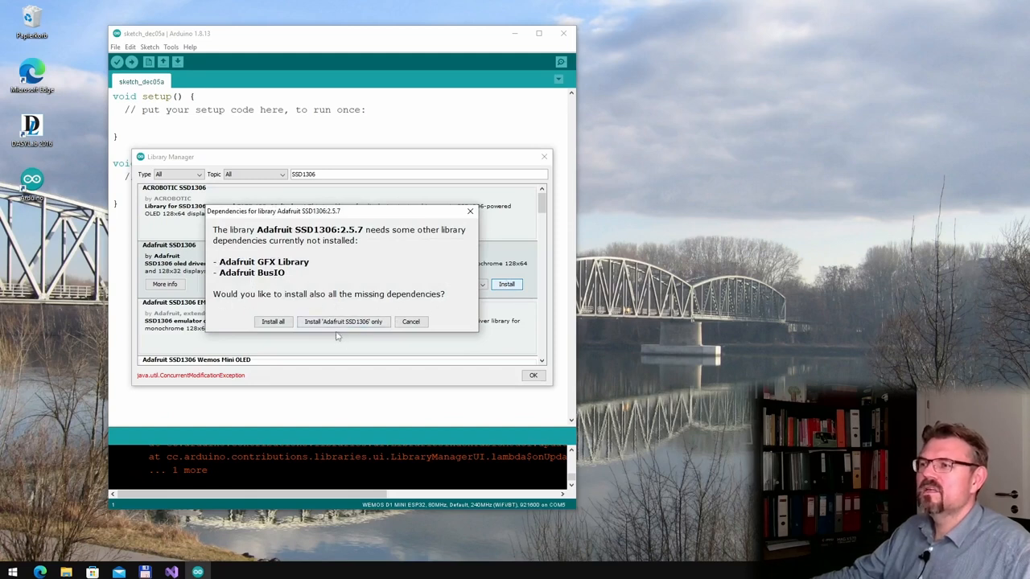
{"action": "left_click", "coordinate": [274, 322]}
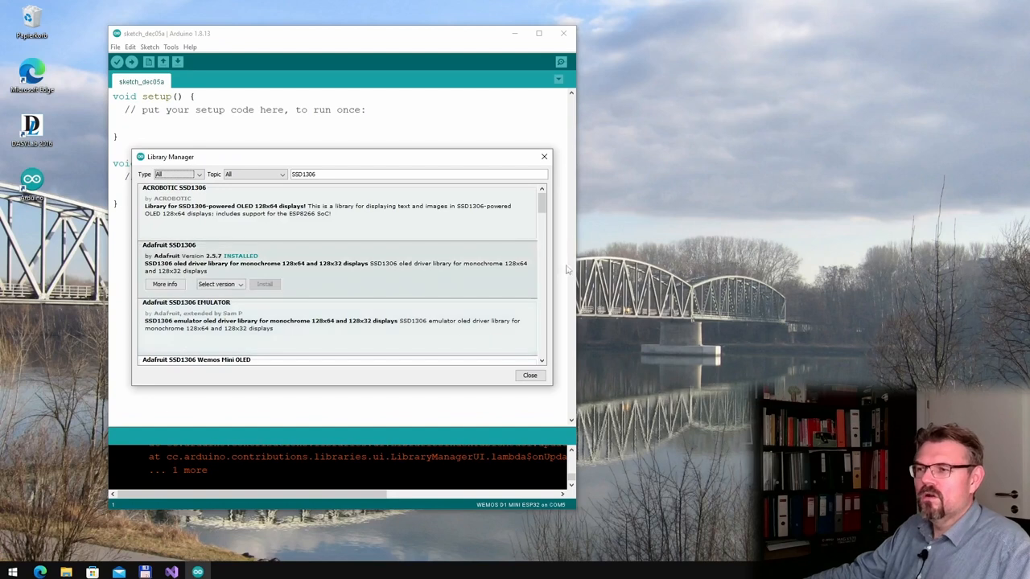
Step: Load the ssd1306_128x32_i2c example in its own window and review the board and port settings
{"action": "left_click", "coordinate": [530, 375]}
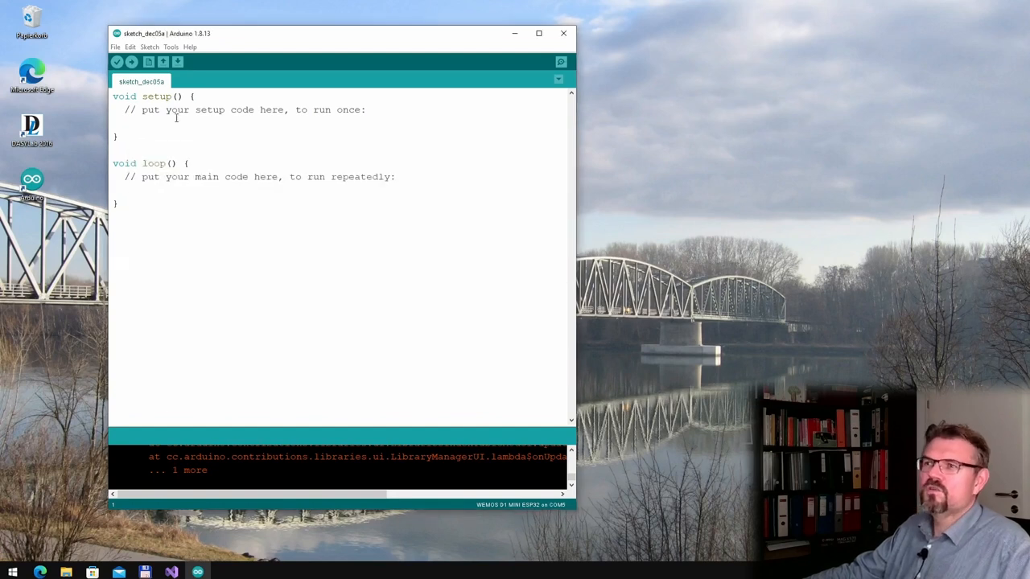
{"action": "left_click", "coordinate": [116, 47]}
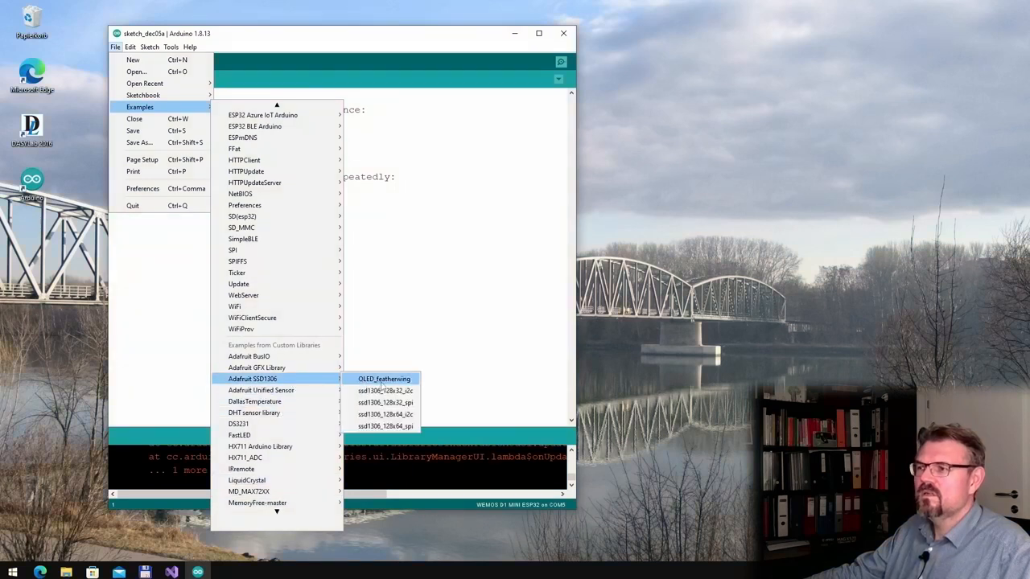
{"action": "mouse_move", "coordinate": [386, 391]}
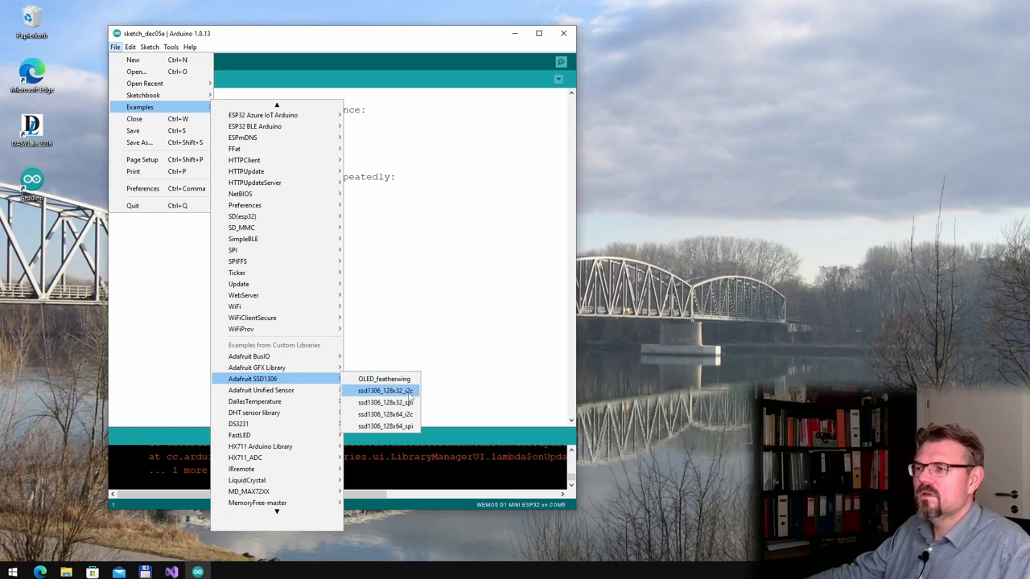
{"action": "left_click", "coordinate": [383, 391]}
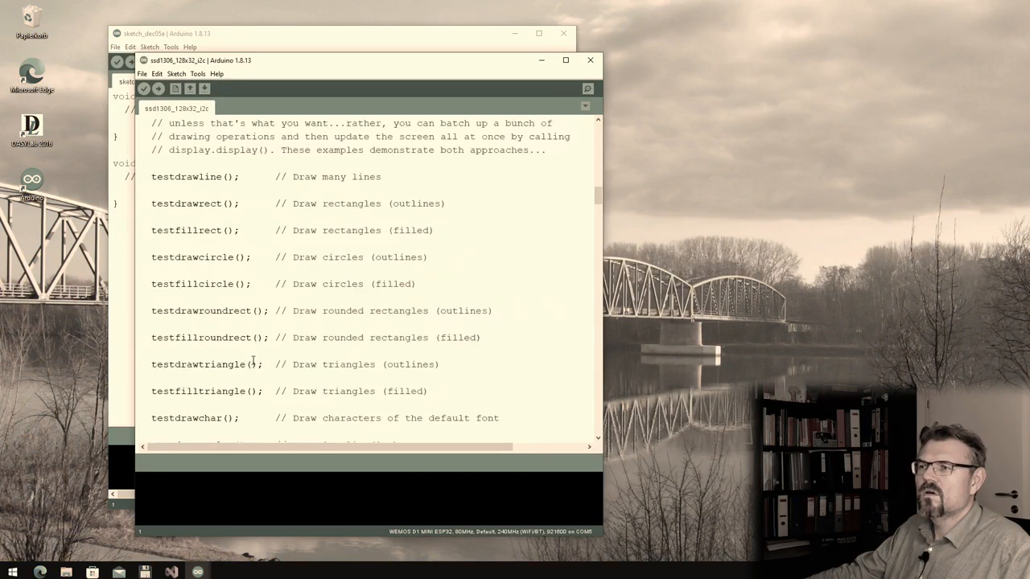
{"action": "scroll", "scroll_direction": "up", "scroll_amount": 3}
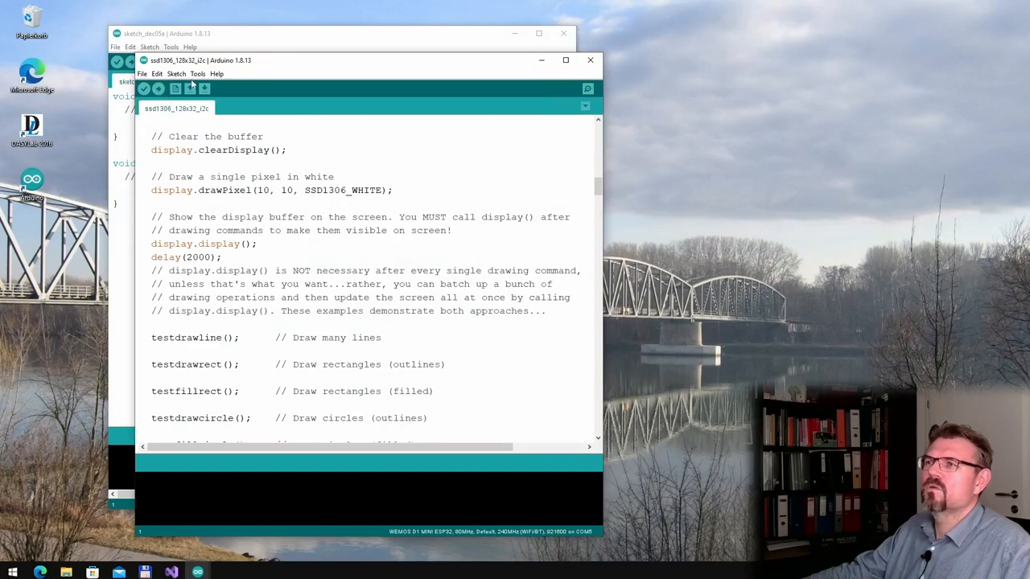
{"action": "left_click", "coordinate": [196, 74]}
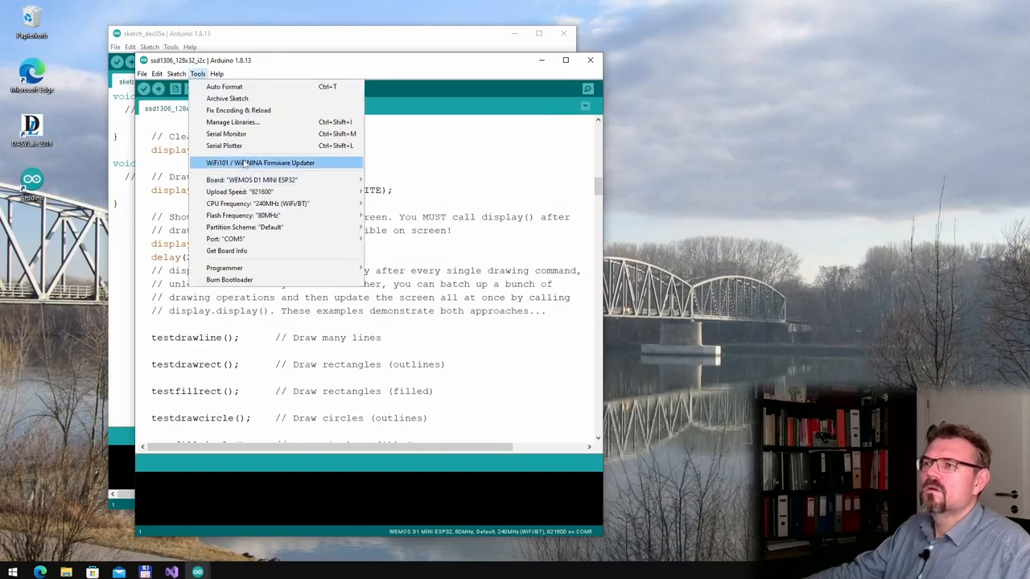
{"action": "mouse_move", "coordinate": [226, 134]}
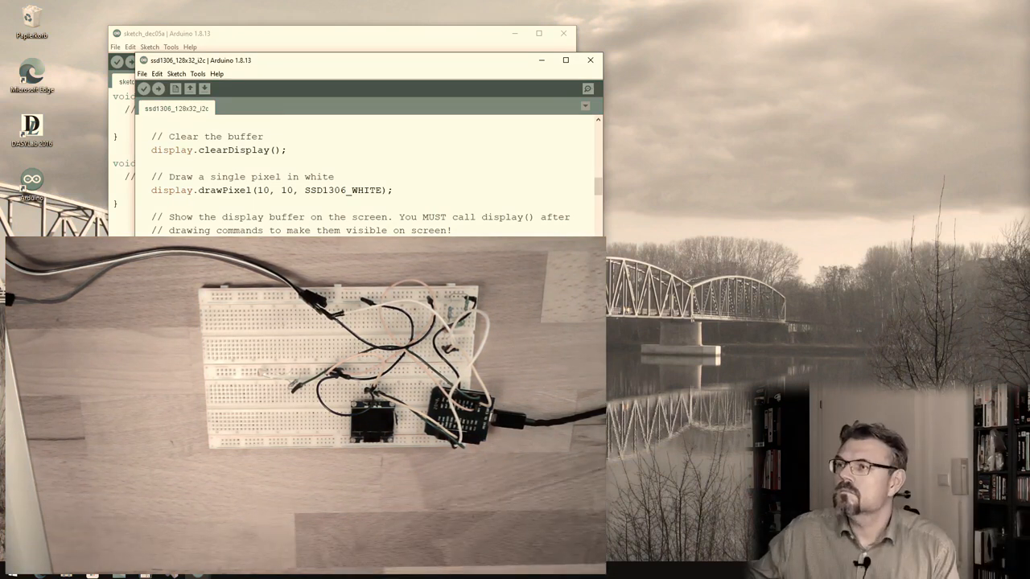
Step: Upload the ssd1306_128x32_i2c example and scroll to its default SCREEN_ADDRESS define
{"action": "left_click", "coordinate": [587, 89]}
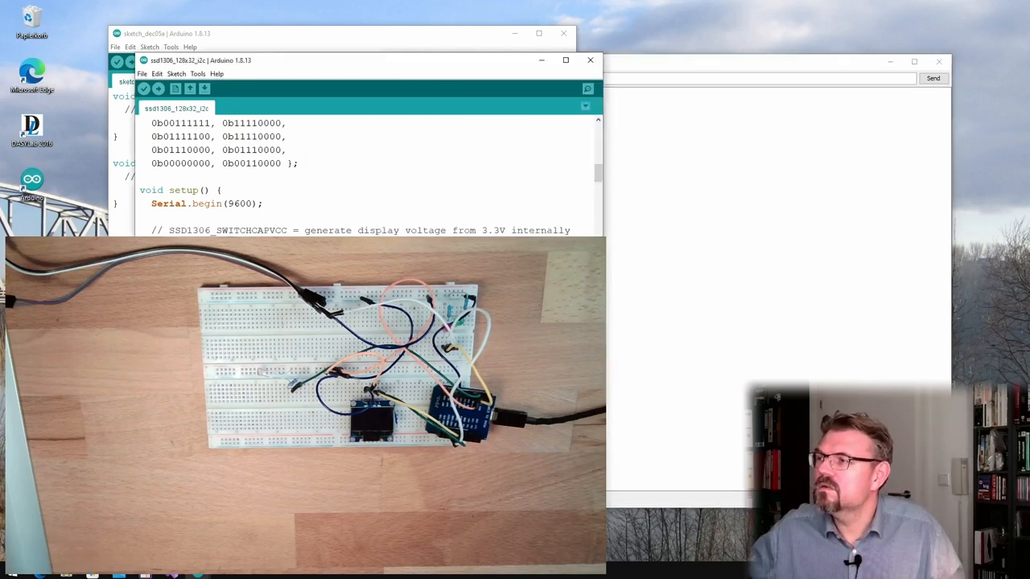
{"action": "scroll", "scroll_direction": "up", "scroll_amount": 3}
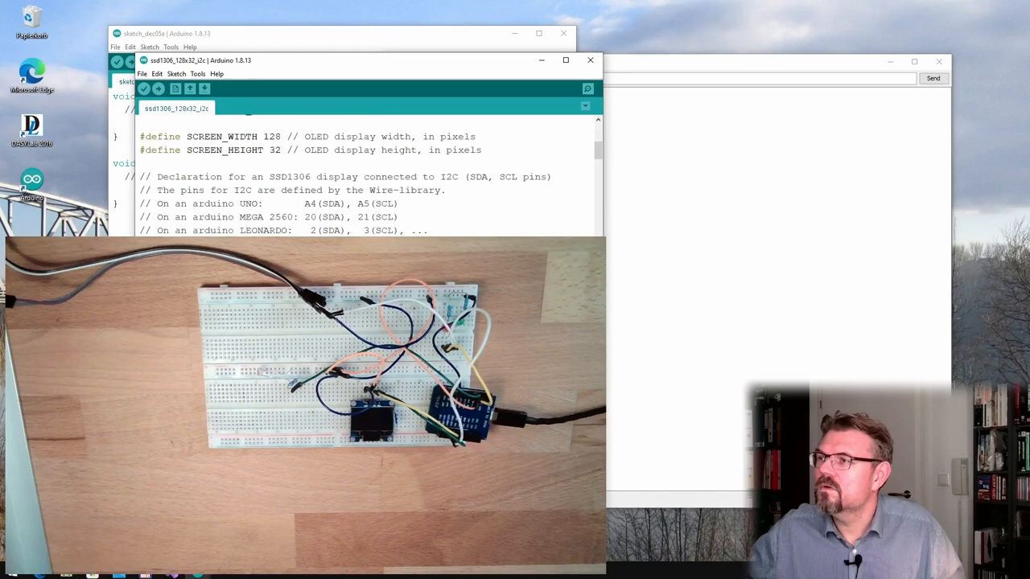
{"action": "scroll", "scroll_direction": "up", "scroll_amount": 3}
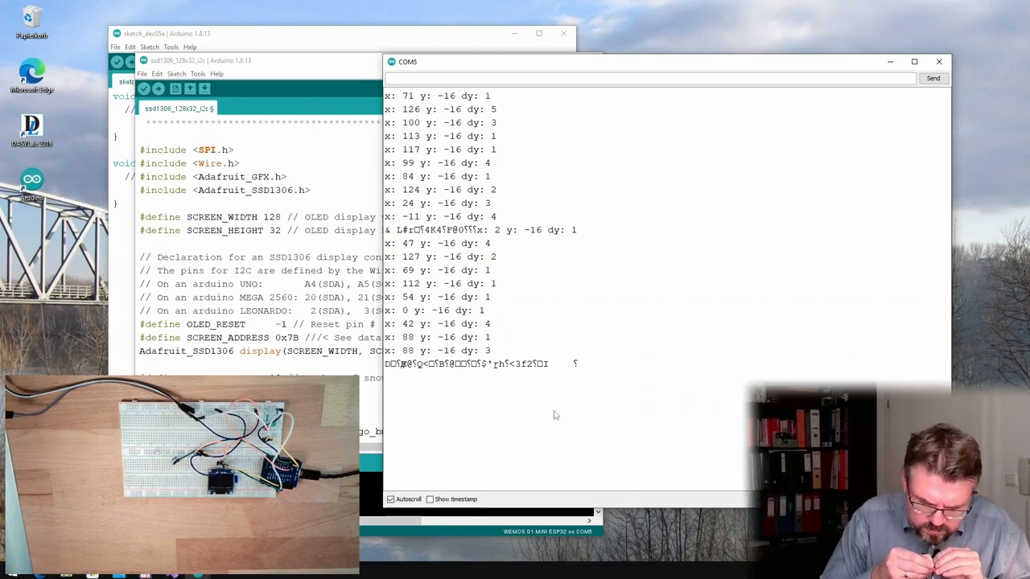
{"action": "mouse_move", "coordinate": [404, 392]}
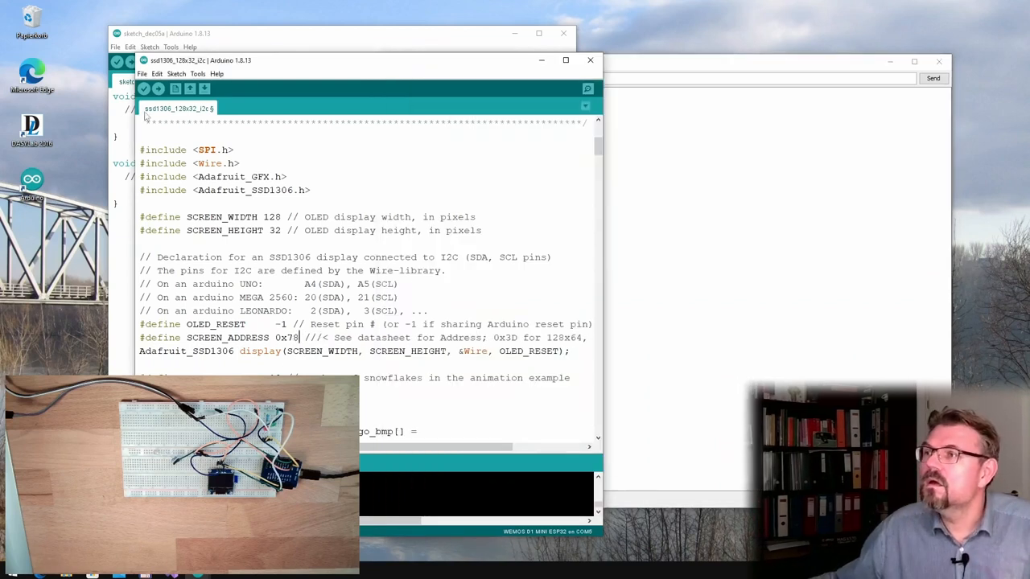
{"action": "left_click", "coordinate": [160, 89]}
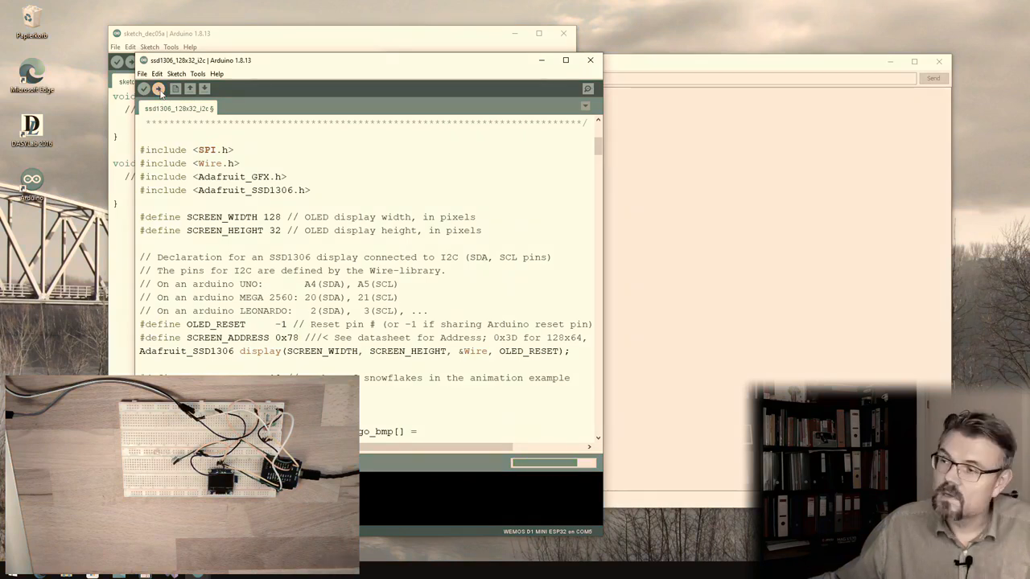
{"action": "left_click", "coordinate": [159, 88]}
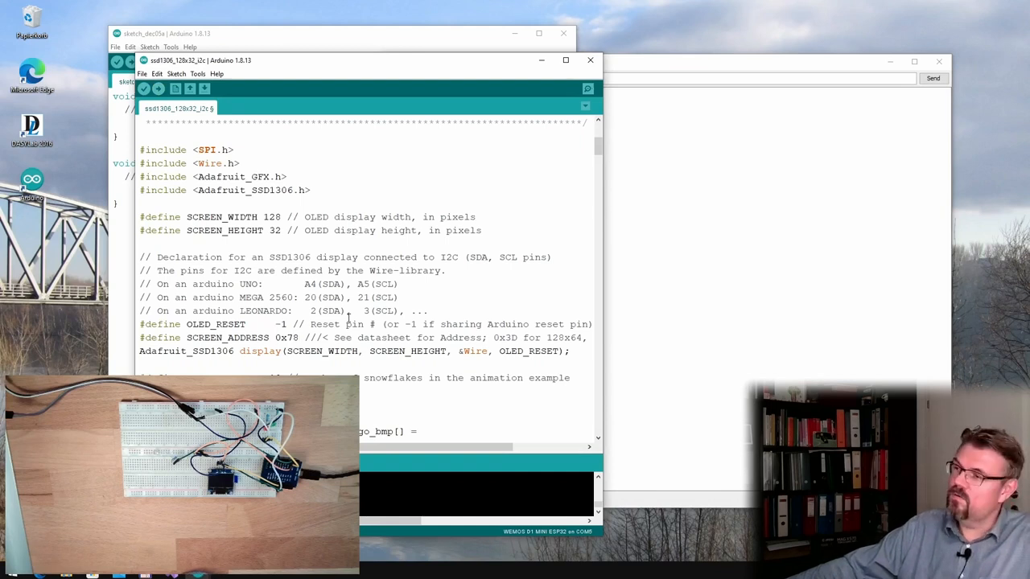
{"action": "mouse_move", "coordinate": [773, 225]}
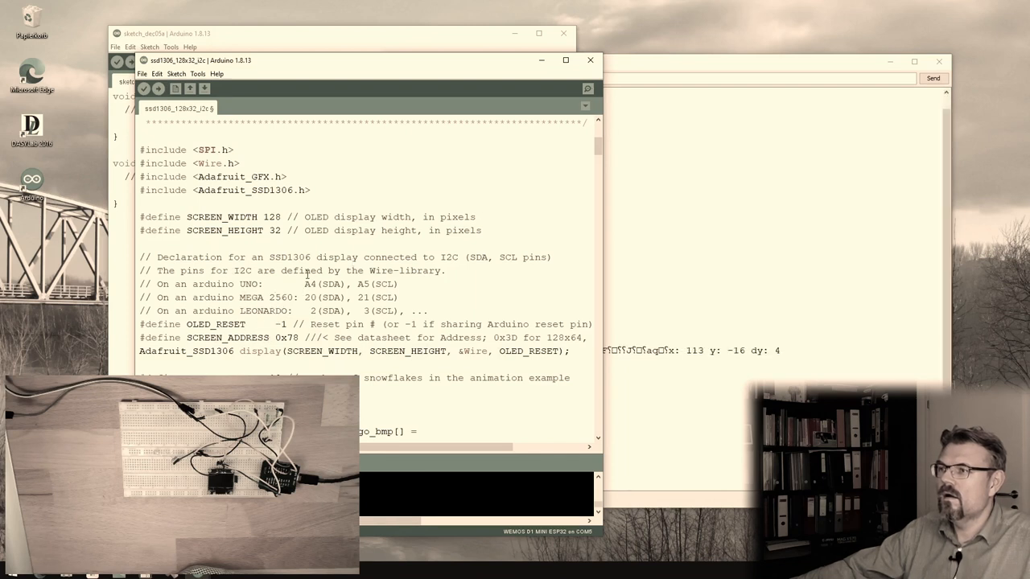
{"action": "scroll", "scroll_direction": "down", "scroll_amount": 3}
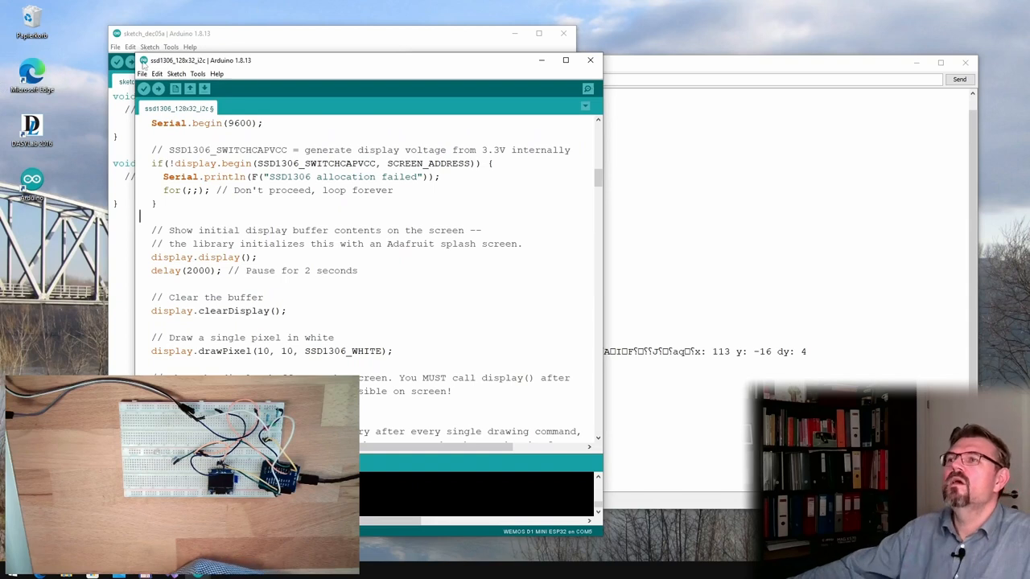
Step: Load the i2c_address_detect example from Adafruit BusIO in a separate window
{"action": "left_click", "coordinate": [141, 74]}
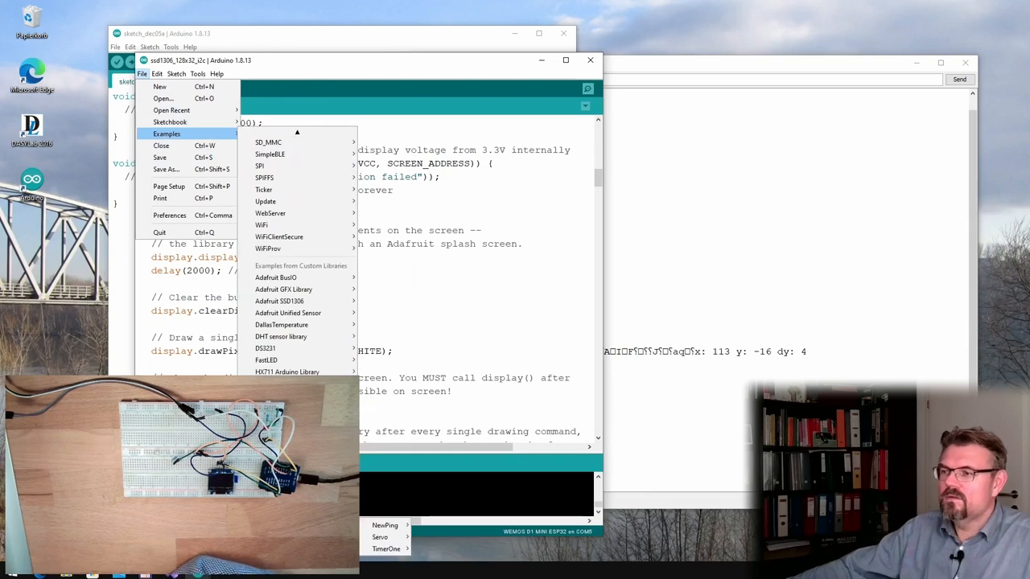
{"action": "mouse_move", "coordinate": [297, 276]}
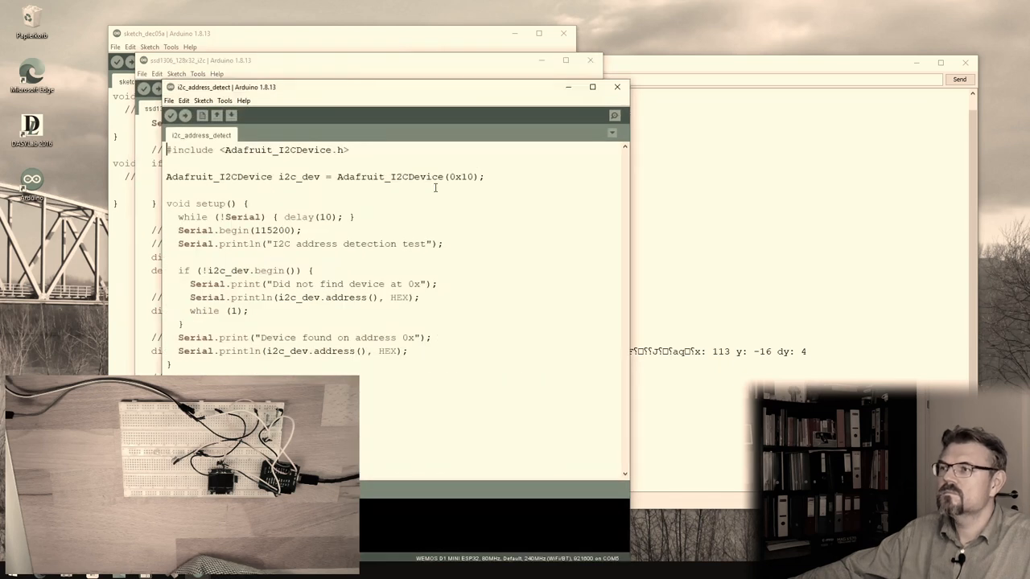
{"action": "left_click", "coordinate": [169, 100]}
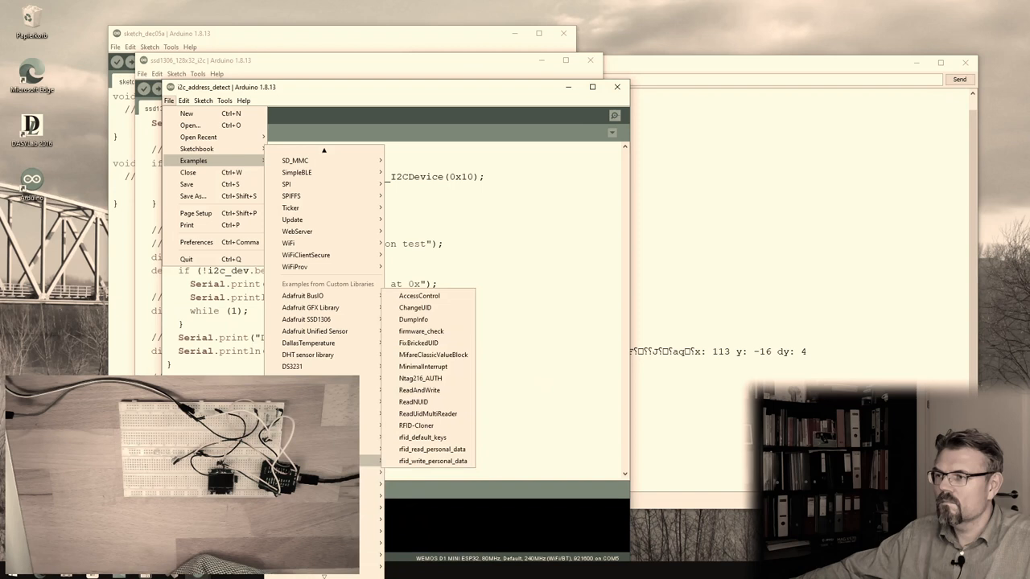
{"action": "mouse_move", "coordinate": [293, 367]}
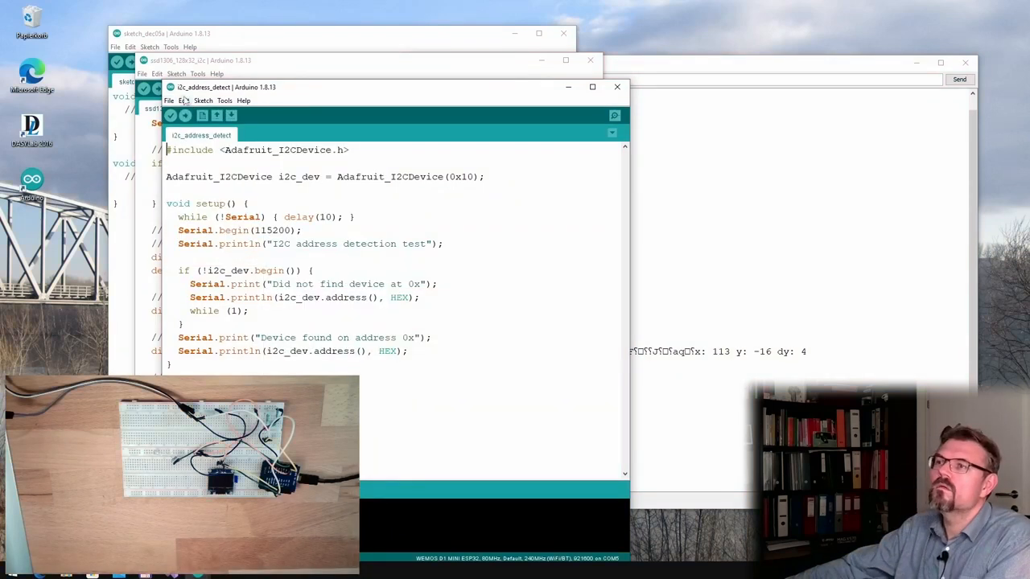
{"action": "left_click", "coordinate": [169, 100]}
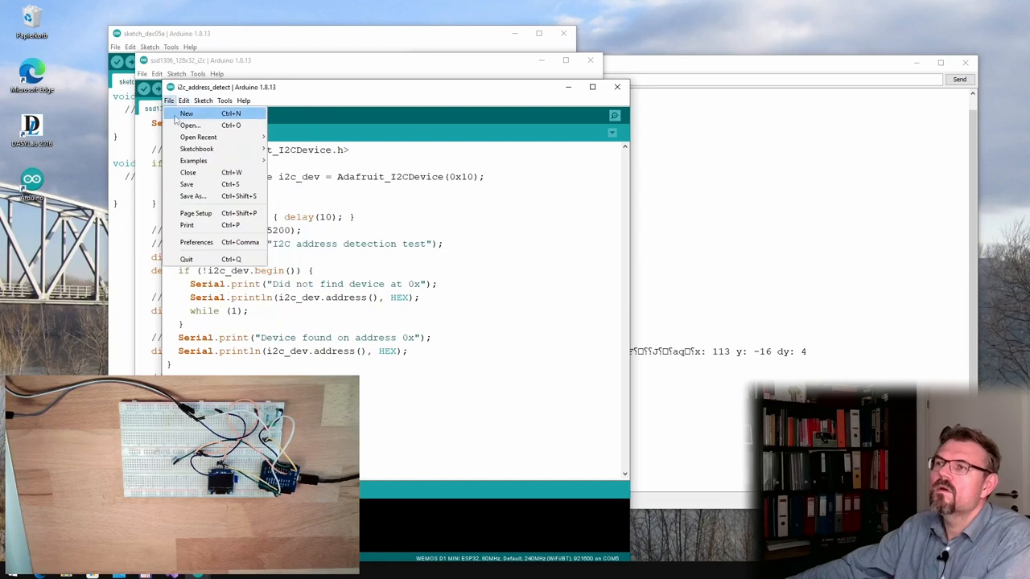
Step: Create a new I2C scanner sketch, upload it to the board and save it under its default name
{"action": "left_click", "coordinate": [187, 112]}
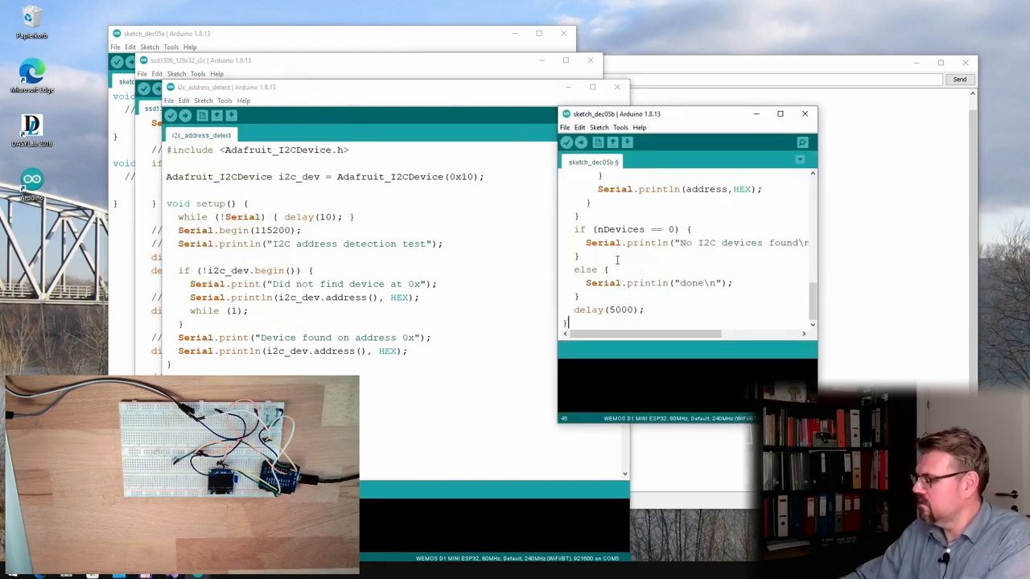
{"action": "scroll", "scroll_direction": "up", "scroll_amount": 3}
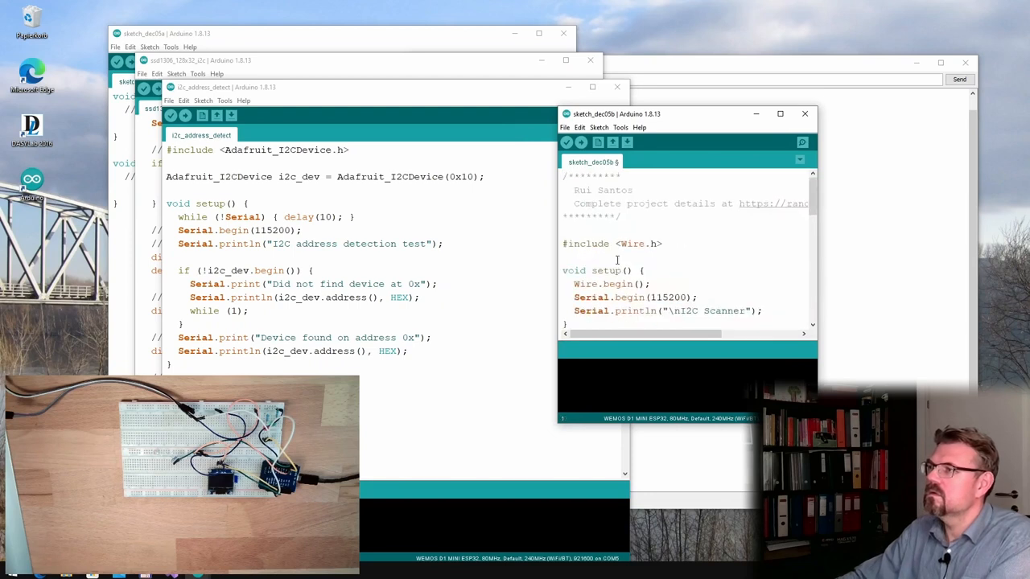
{"action": "left_click", "coordinate": [582, 141]}
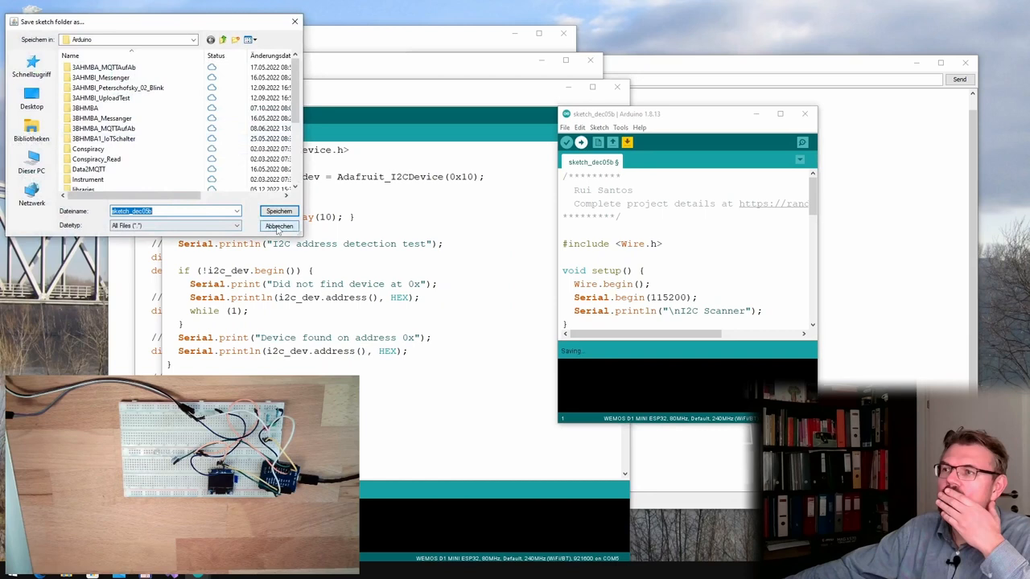
{"action": "left_click", "coordinate": [280, 210]}
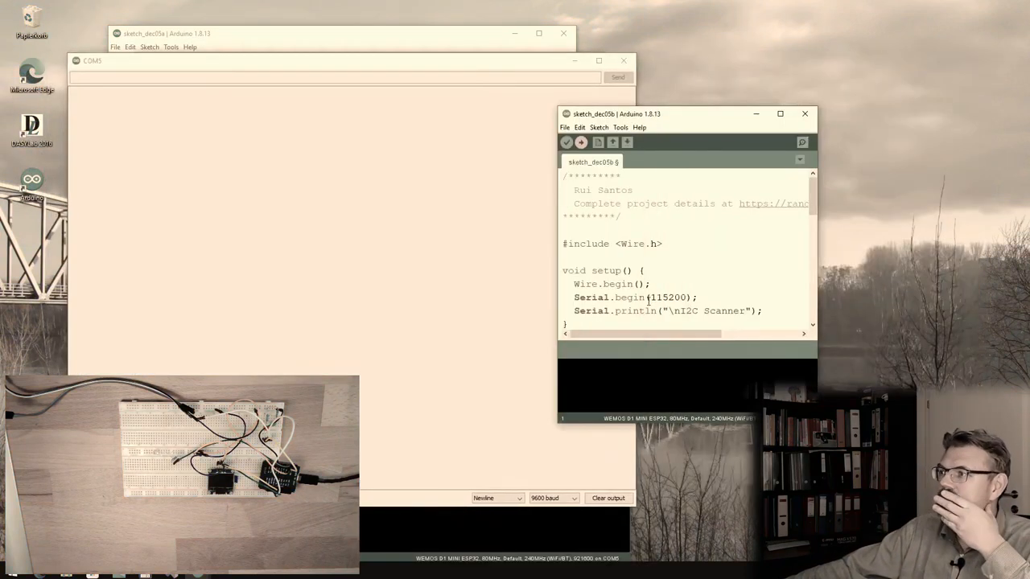
Step: Read the scanner output at 115200 baud reporting a device at 0x3C, then return to the SSD1306 sketch
{"action": "left_click", "coordinate": [581, 142]}
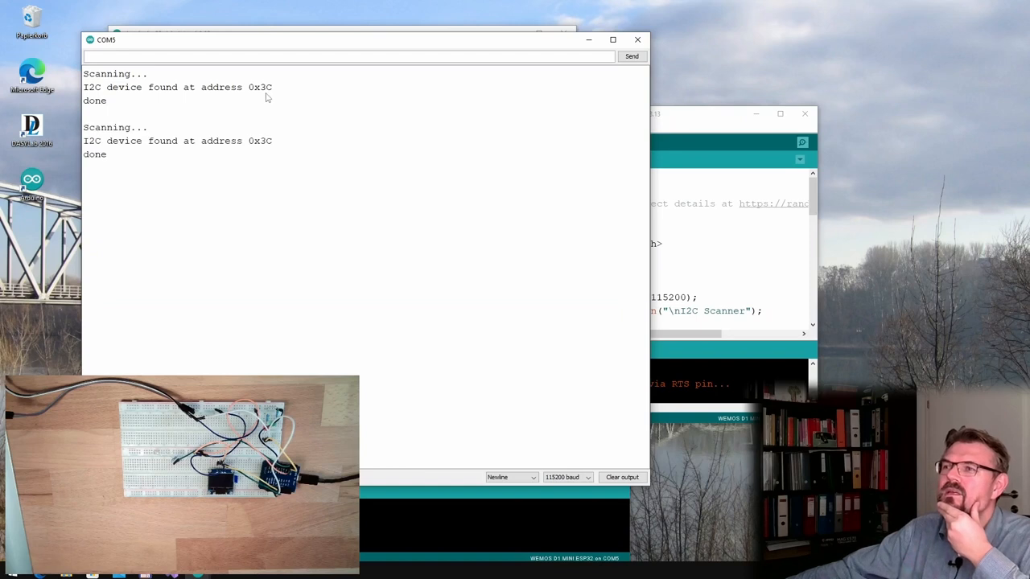
{"action": "mouse_move", "coordinate": [346, 49]}
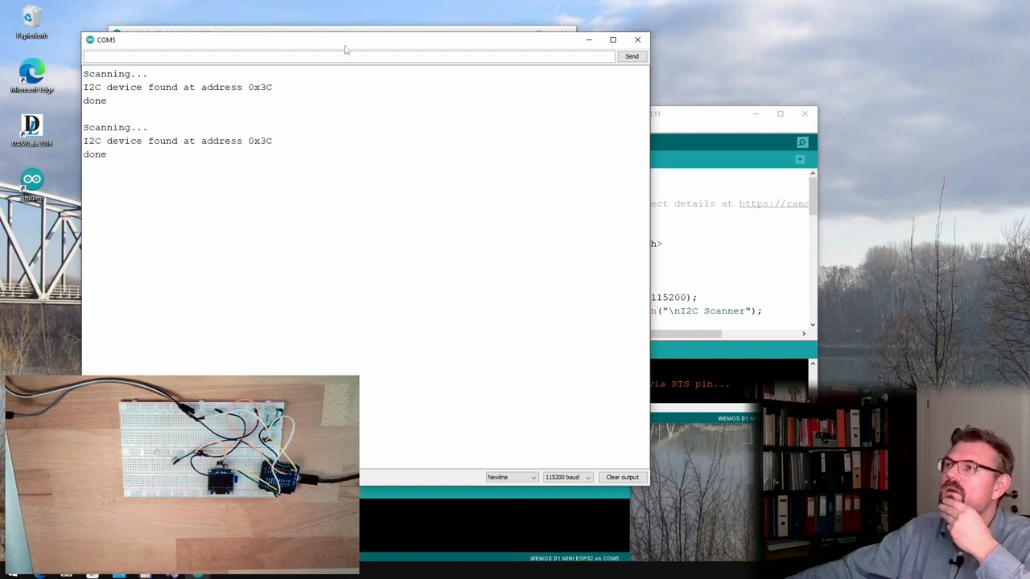
{"action": "left_click", "coordinate": [362, 60]}
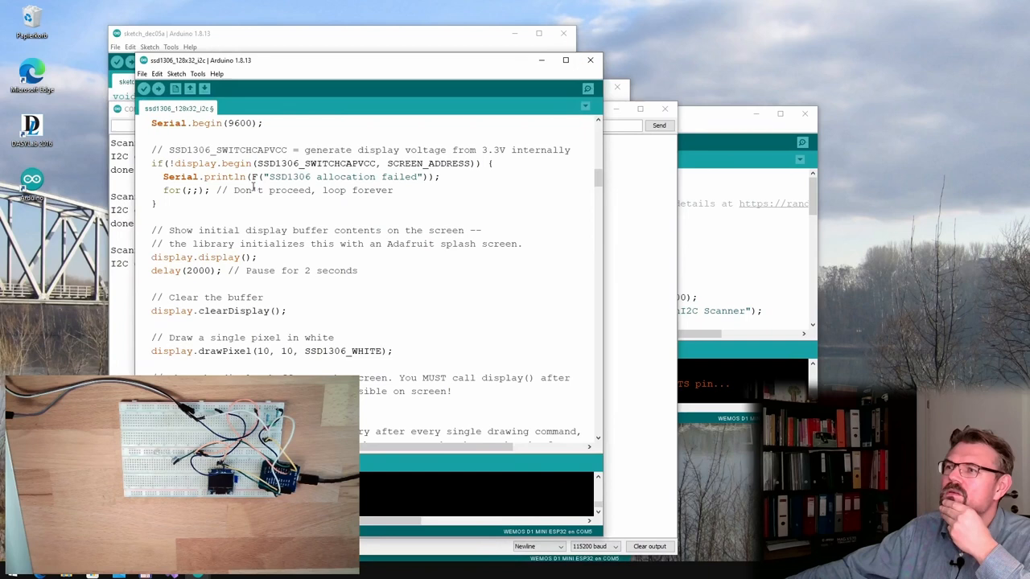
Step: Change SCREEN_ADDRESS to 0x3C in the SSD1306 sketch and bring up the Serial Monitor
{"action": "scroll", "scroll_direction": "up", "scroll_amount": 3}
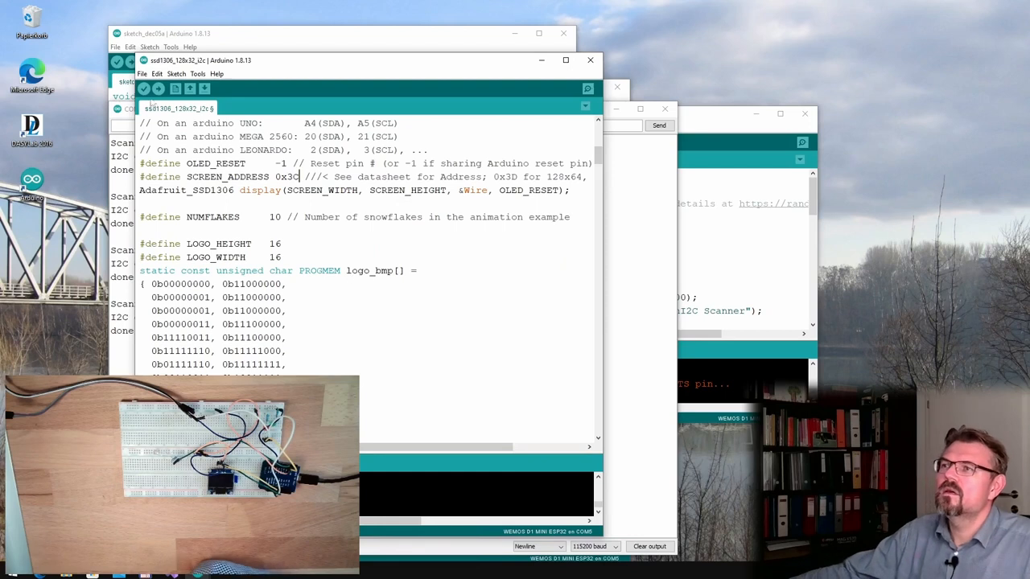
{"action": "left_click", "coordinate": [157, 88]}
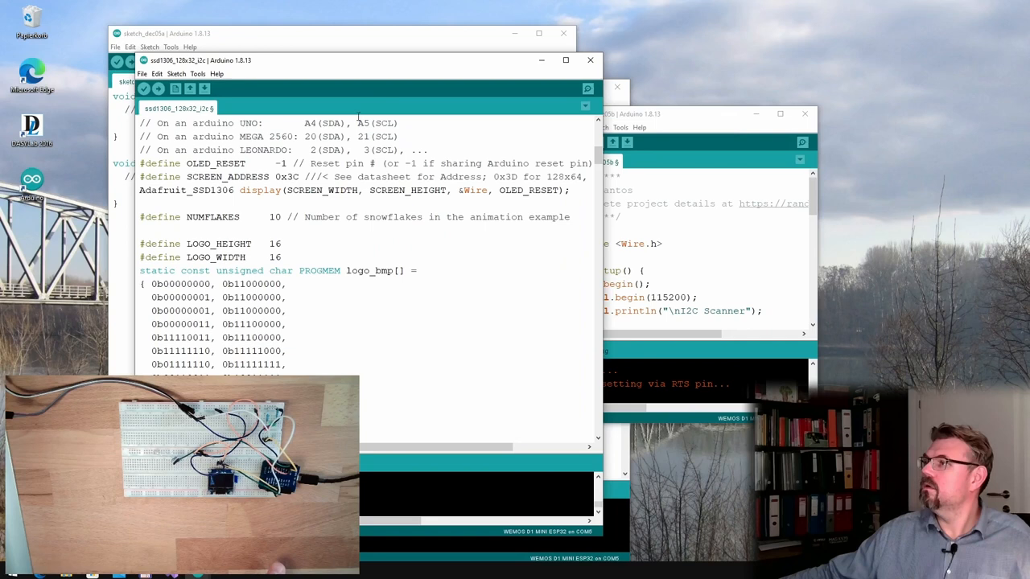
{"action": "left_click", "coordinate": [587, 89]}
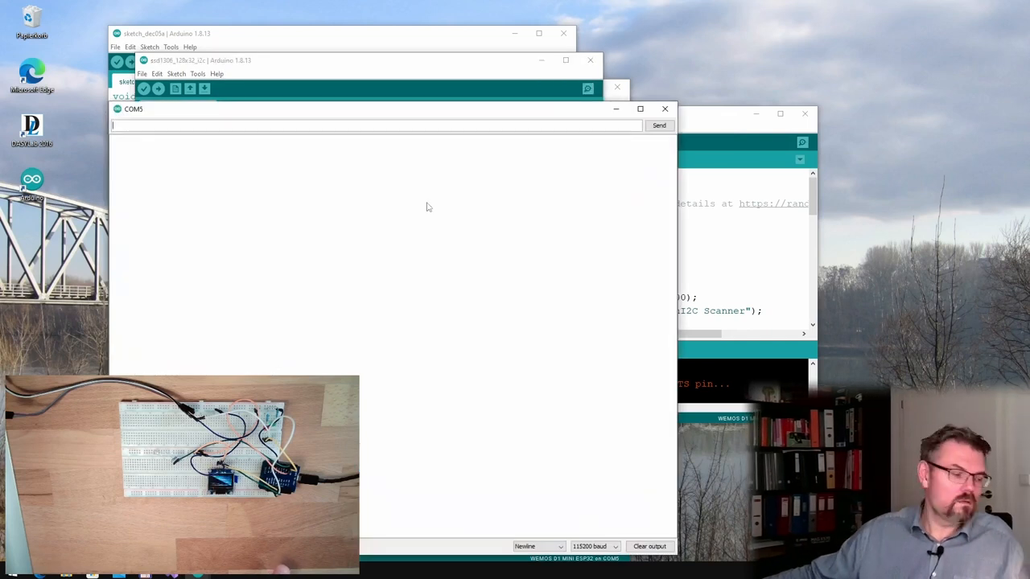